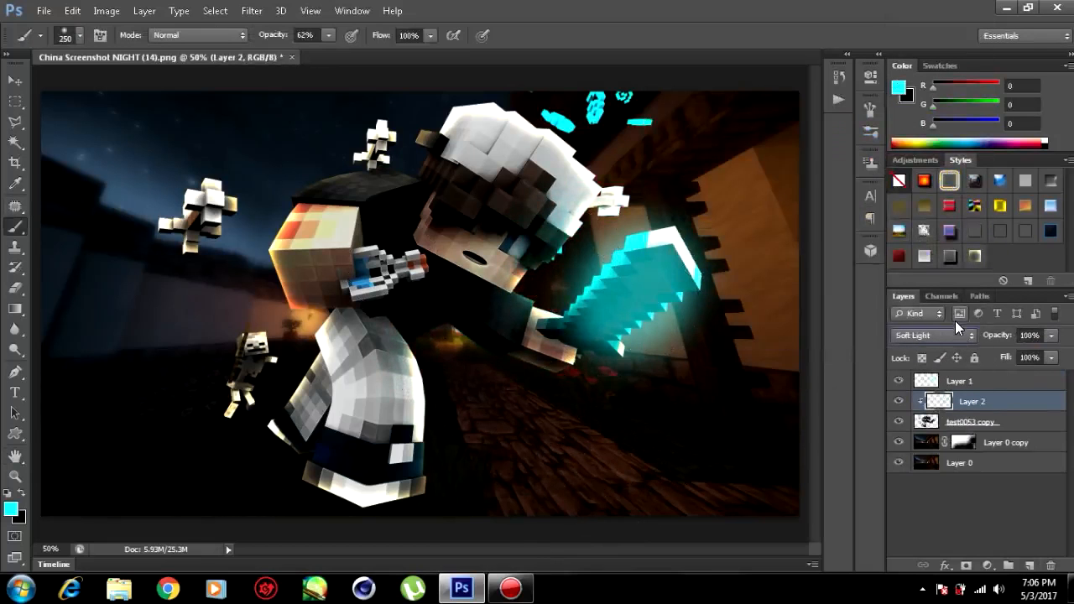
Step: Set the clipped Layer 2's blend mode to Overlay for the orange torso glow
{"action": "left_click", "coordinate": [931, 336]}
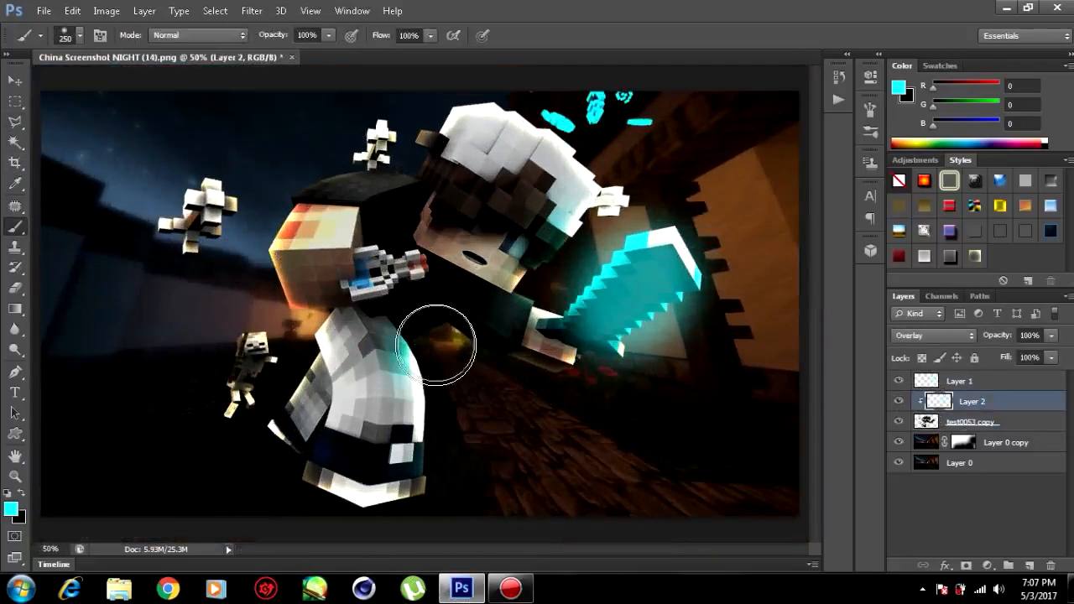
{"action": "left_click", "coordinate": [959, 380]}
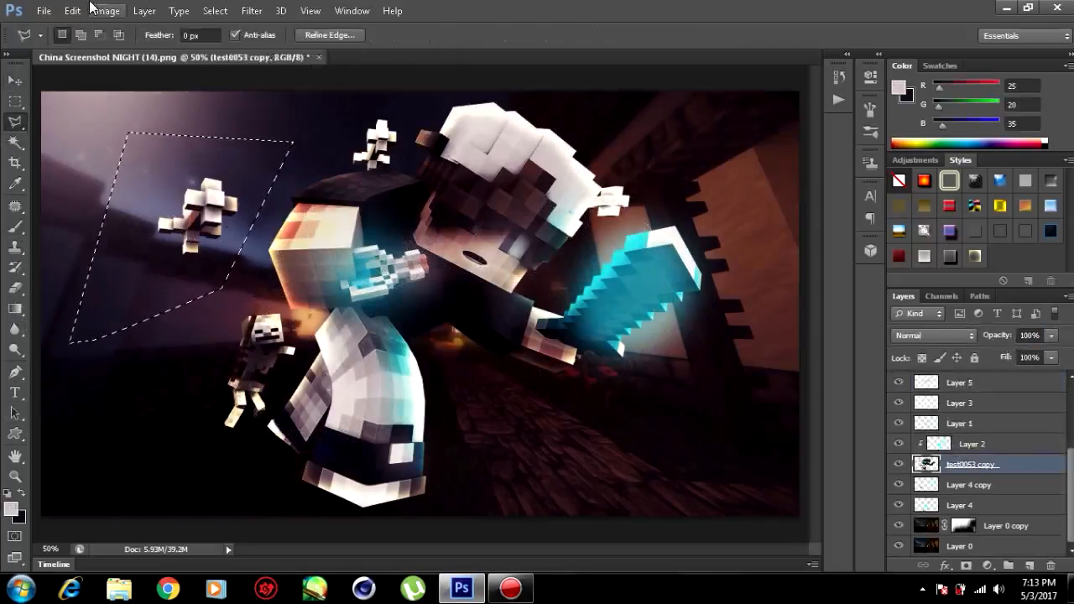
Step: Motion-blur the flying figure at 45° and add a Photo Filter adjustment layer
{"action": "left_click", "coordinate": [251, 11]}
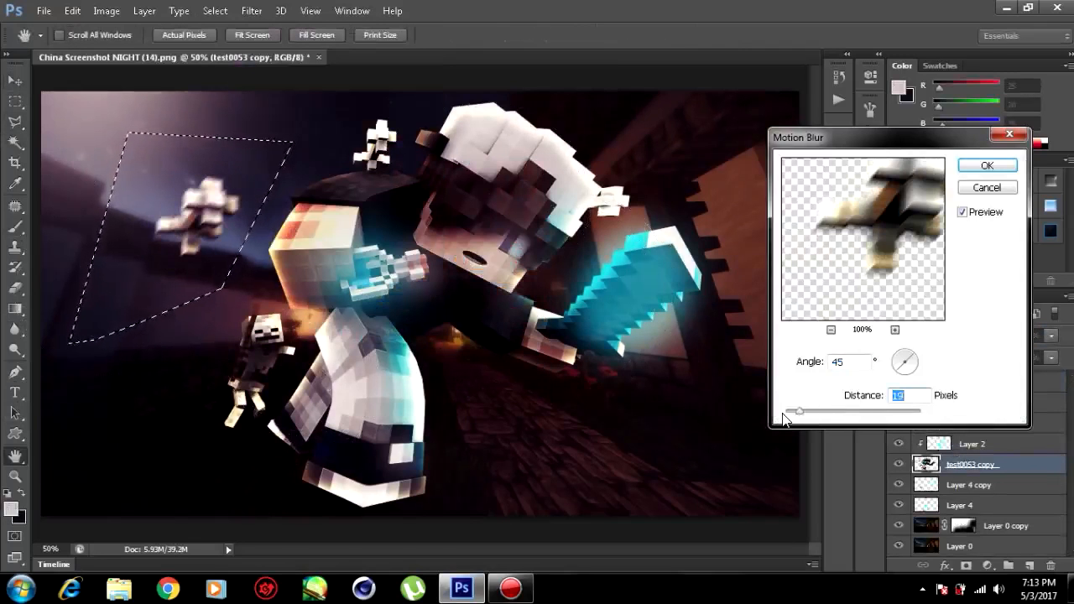
{"action": "left_click", "coordinate": [987, 166]}
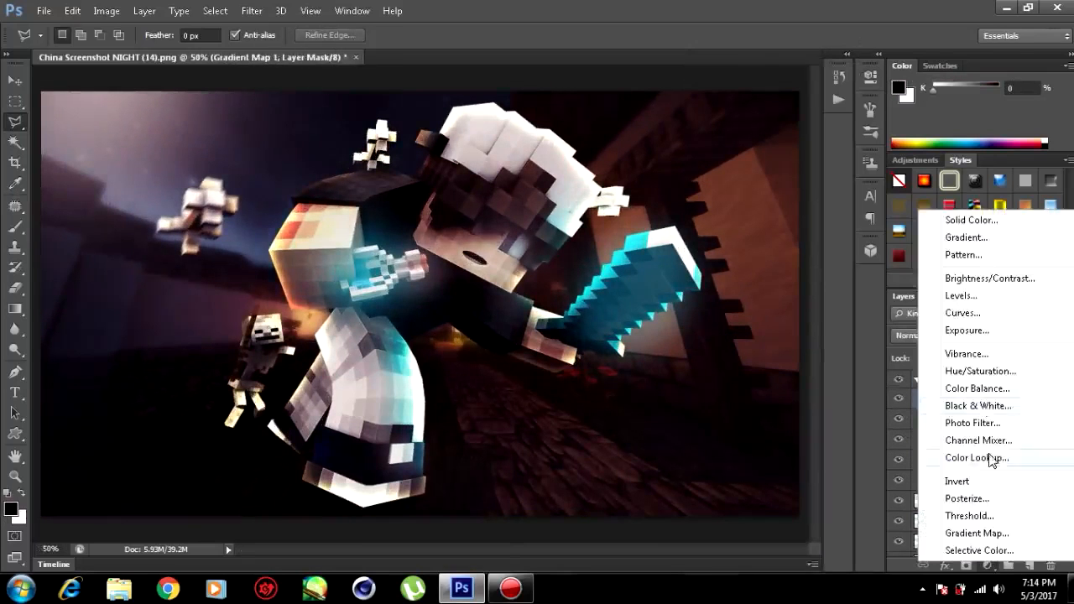
{"action": "left_click", "coordinate": [971, 423]}
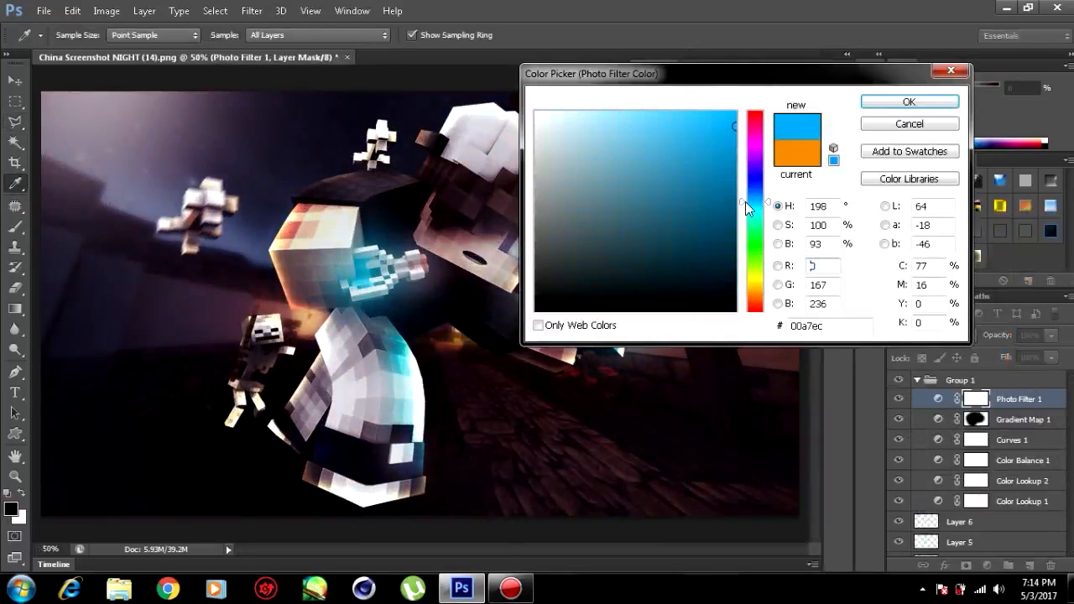